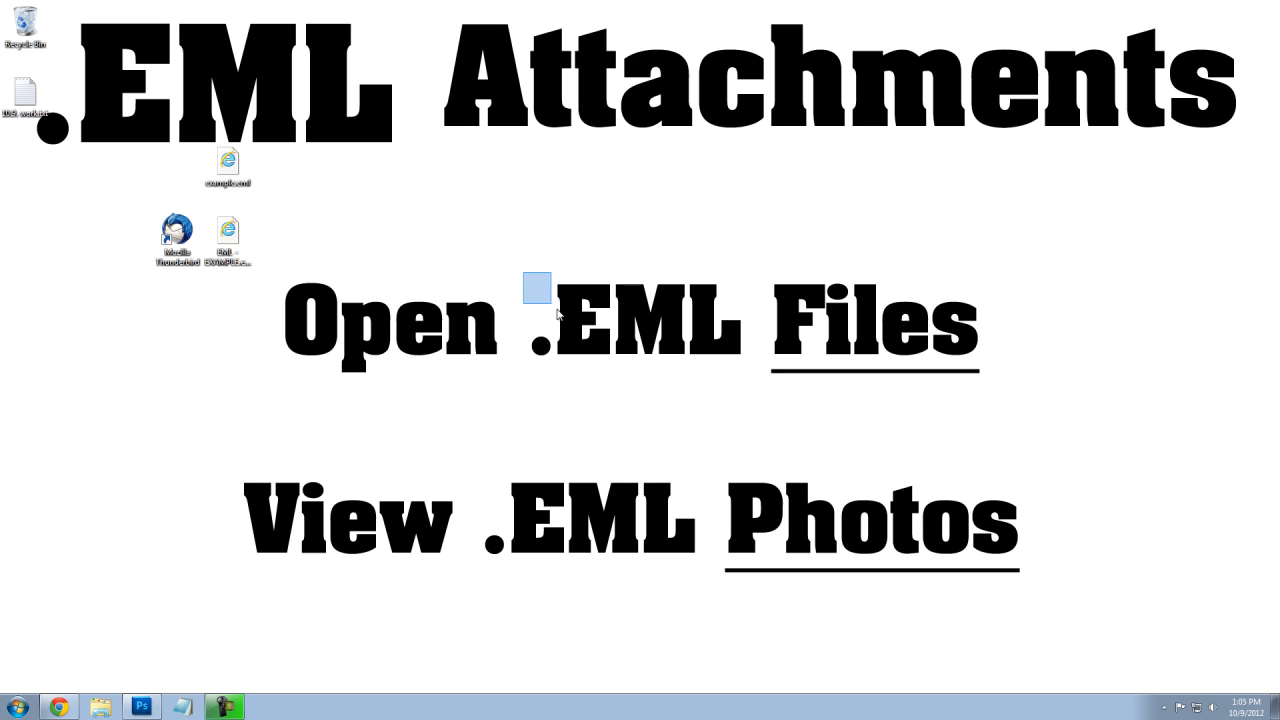
# Step: Search Google for thunderbird and go to the official Mozilla Thunderbird site
pyautogui.doubleClick(635, 320)
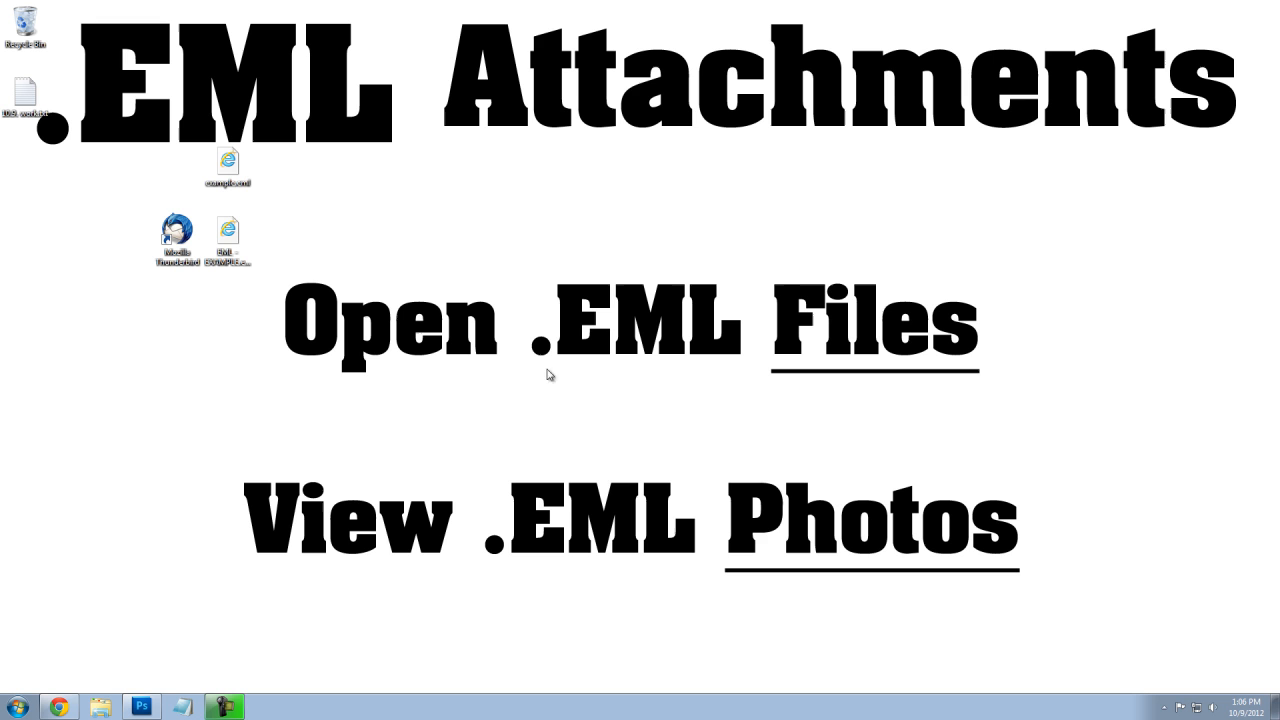
pyautogui.moveTo(558, 357)
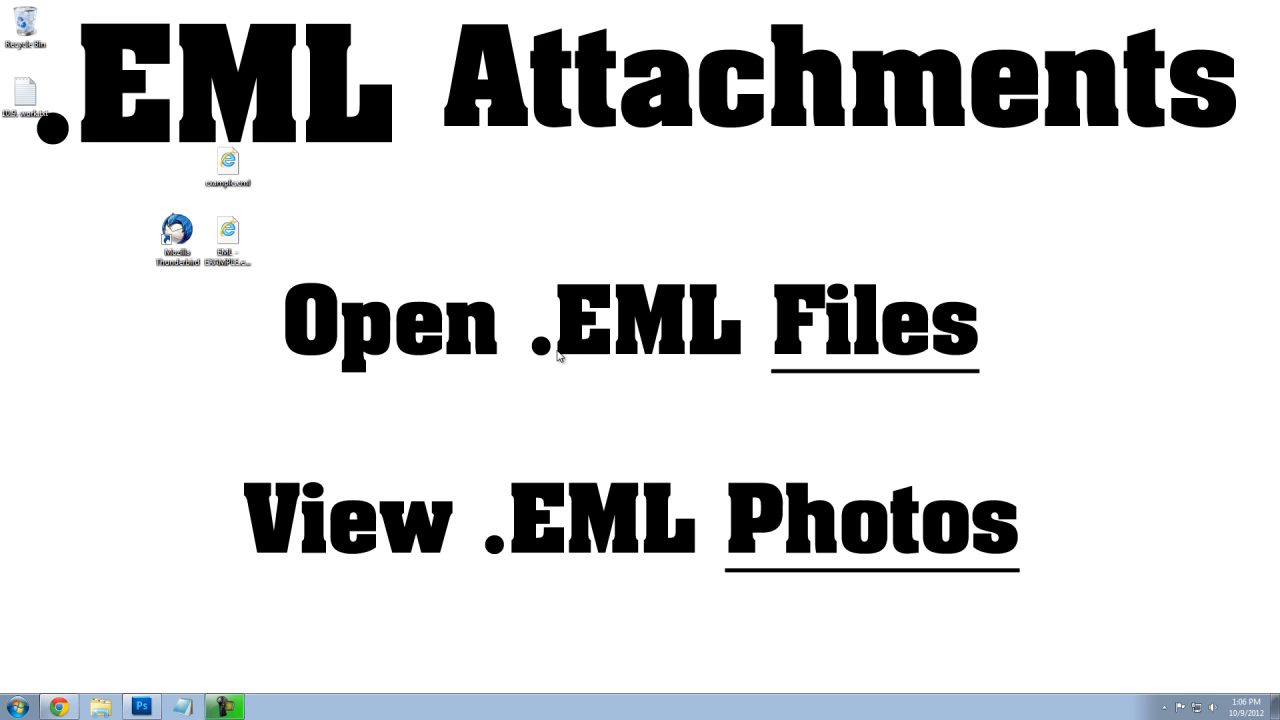
pyautogui.moveTo(559, 356)
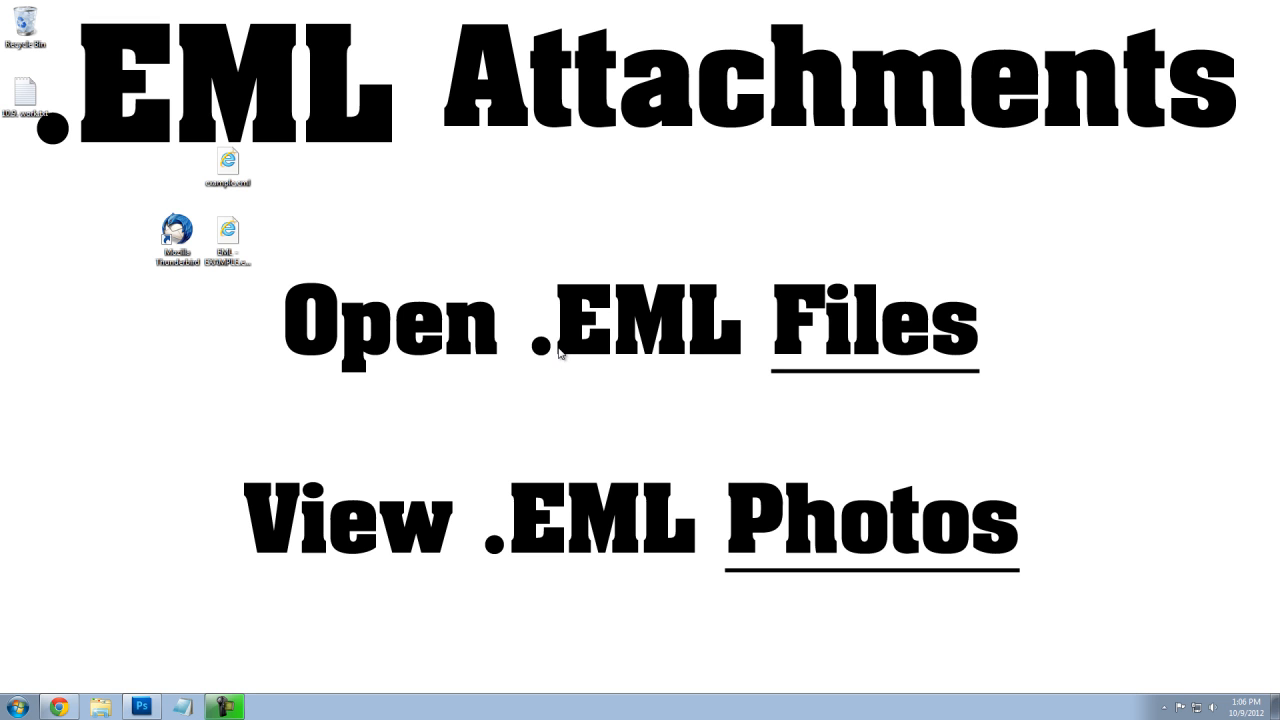
pyautogui.moveTo(563, 340)
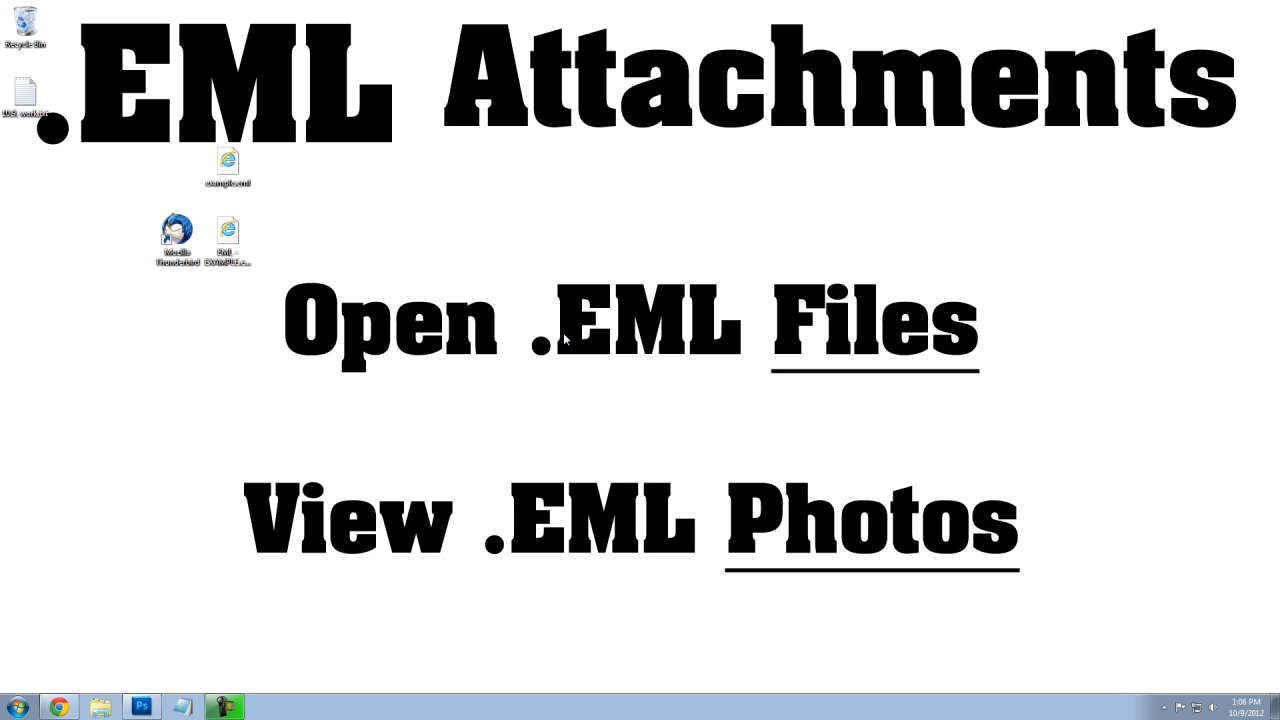
pyautogui.moveTo(515, 293)
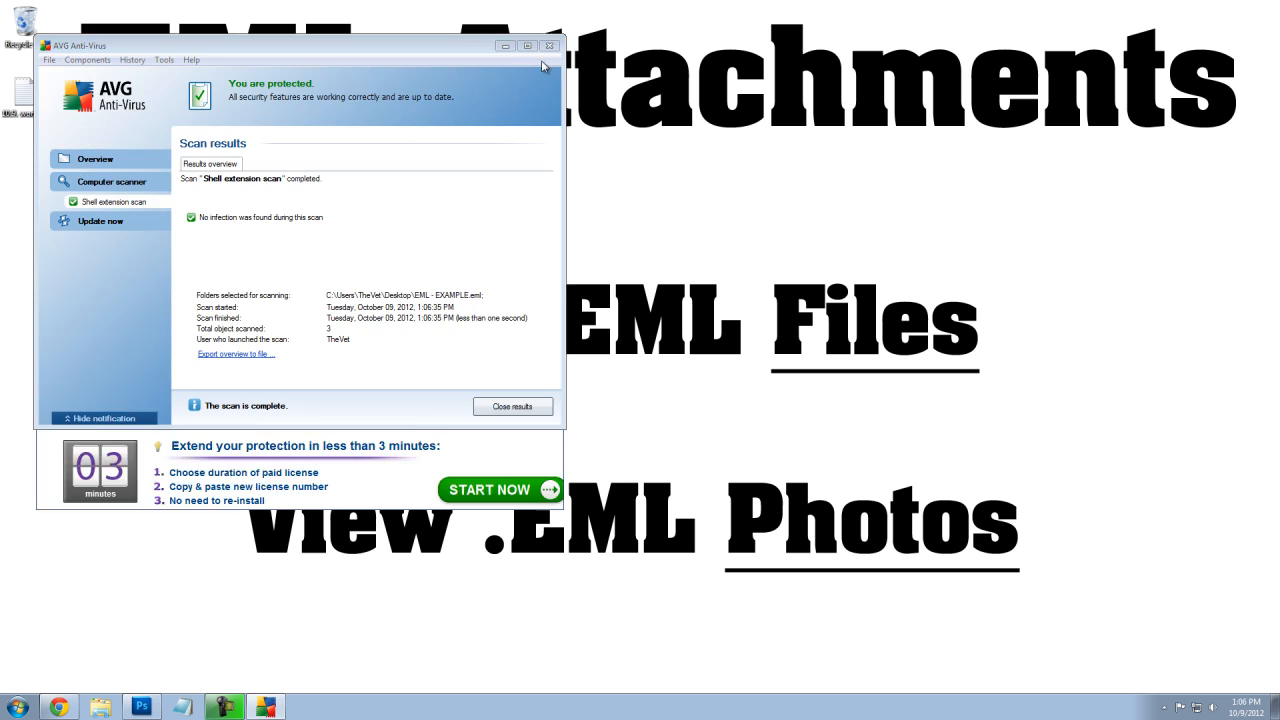
pyautogui.click(550, 45)
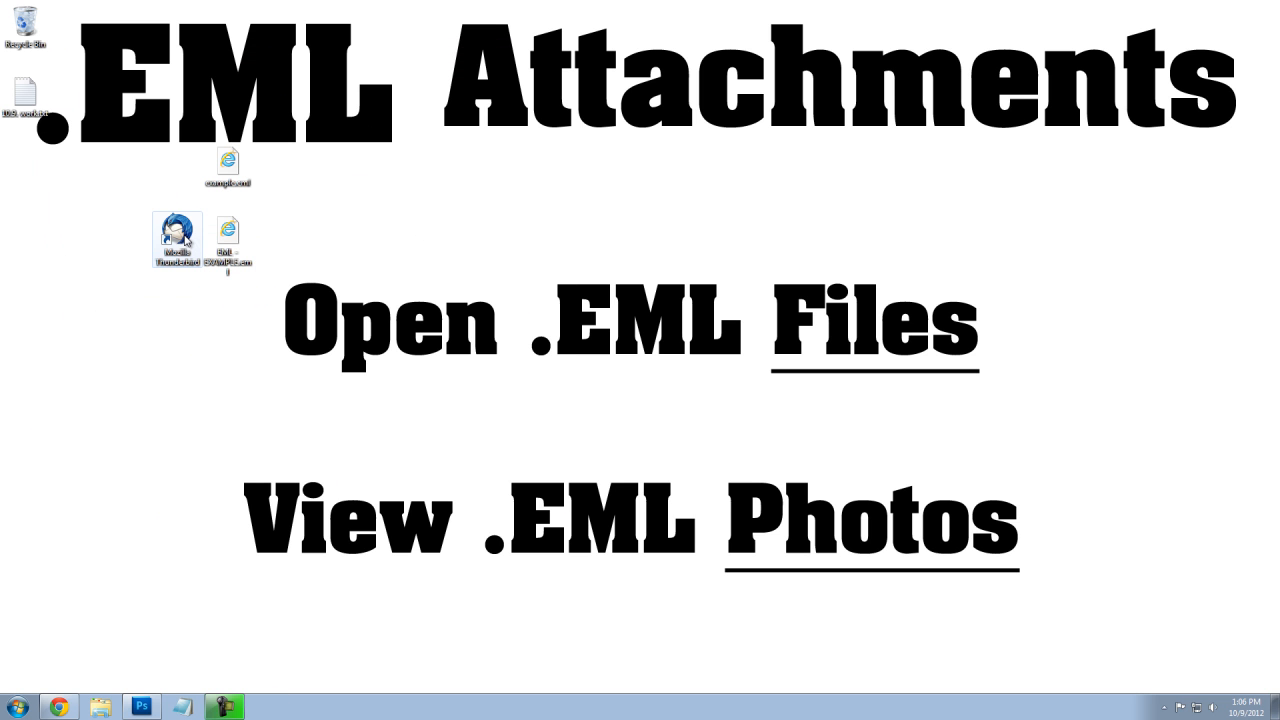
pyautogui.moveTo(284, 244)
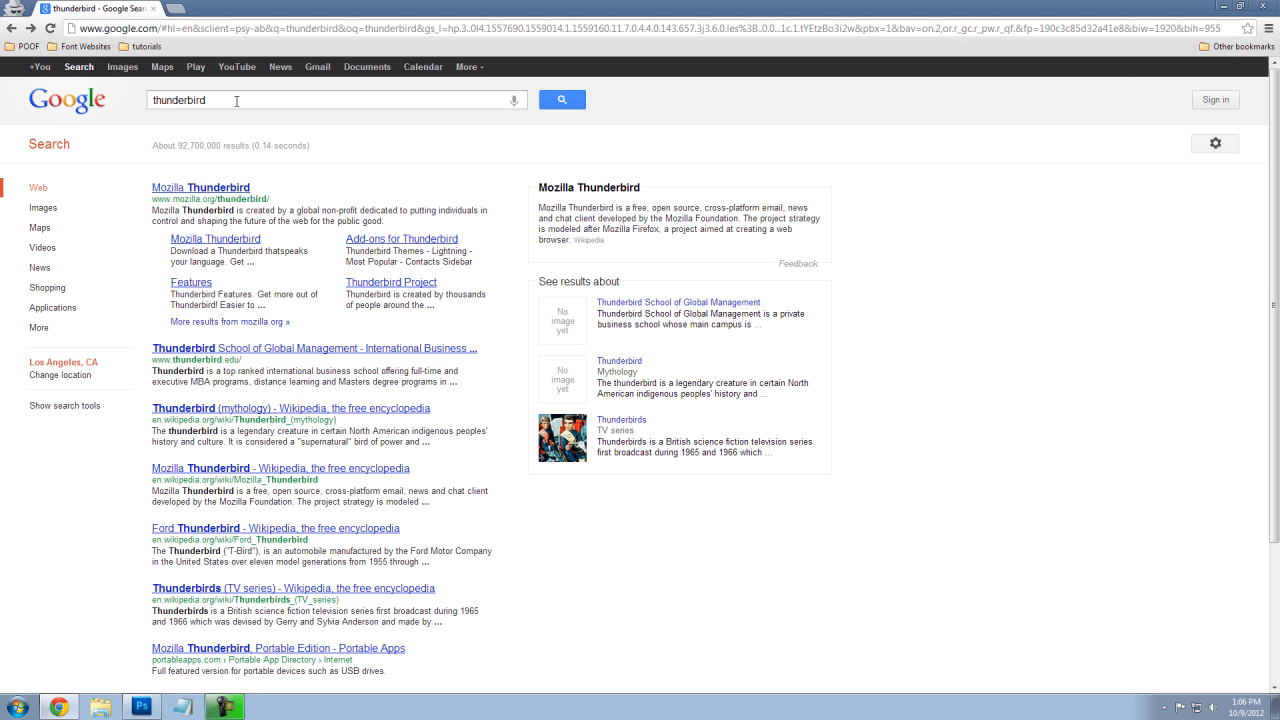
pyautogui.click(200, 187)
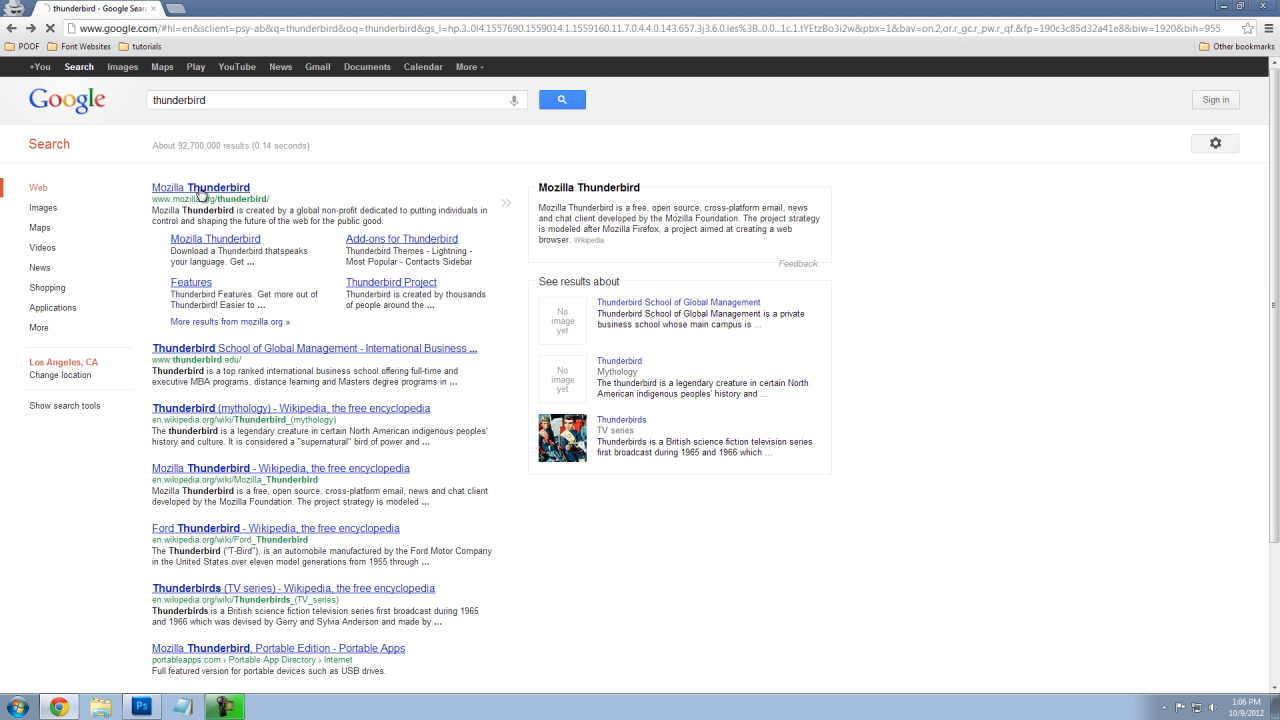
pyautogui.click(200, 187)
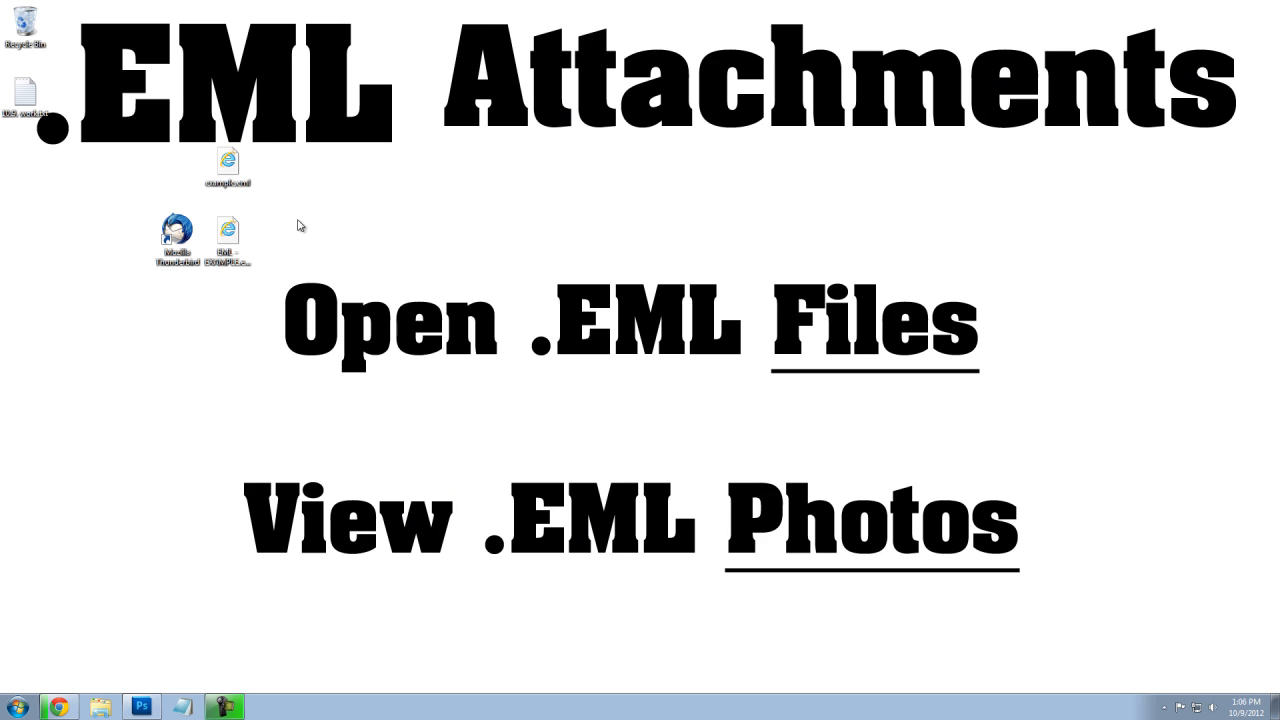
# Step: For EML - EXAMPLE.eml, choose a default program and browse for one on disk
pyautogui.click(227, 232)
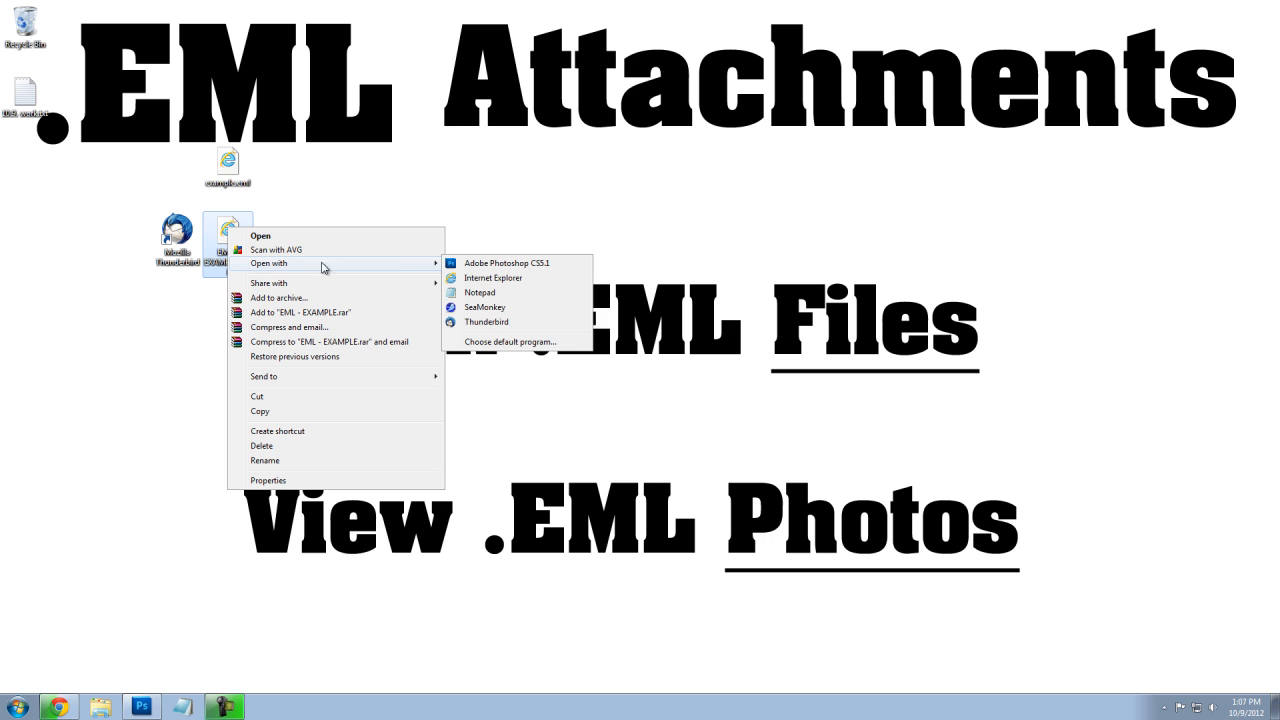
pyautogui.moveTo(490, 322)
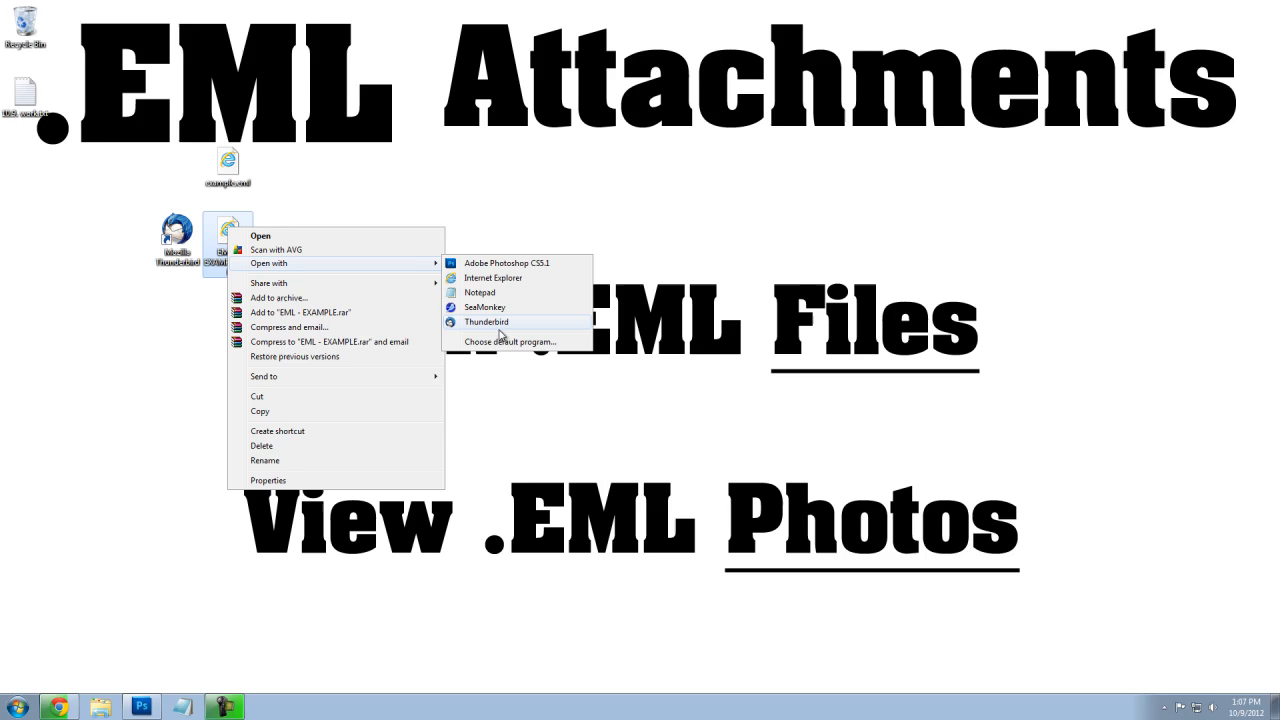
pyautogui.click(515, 341)
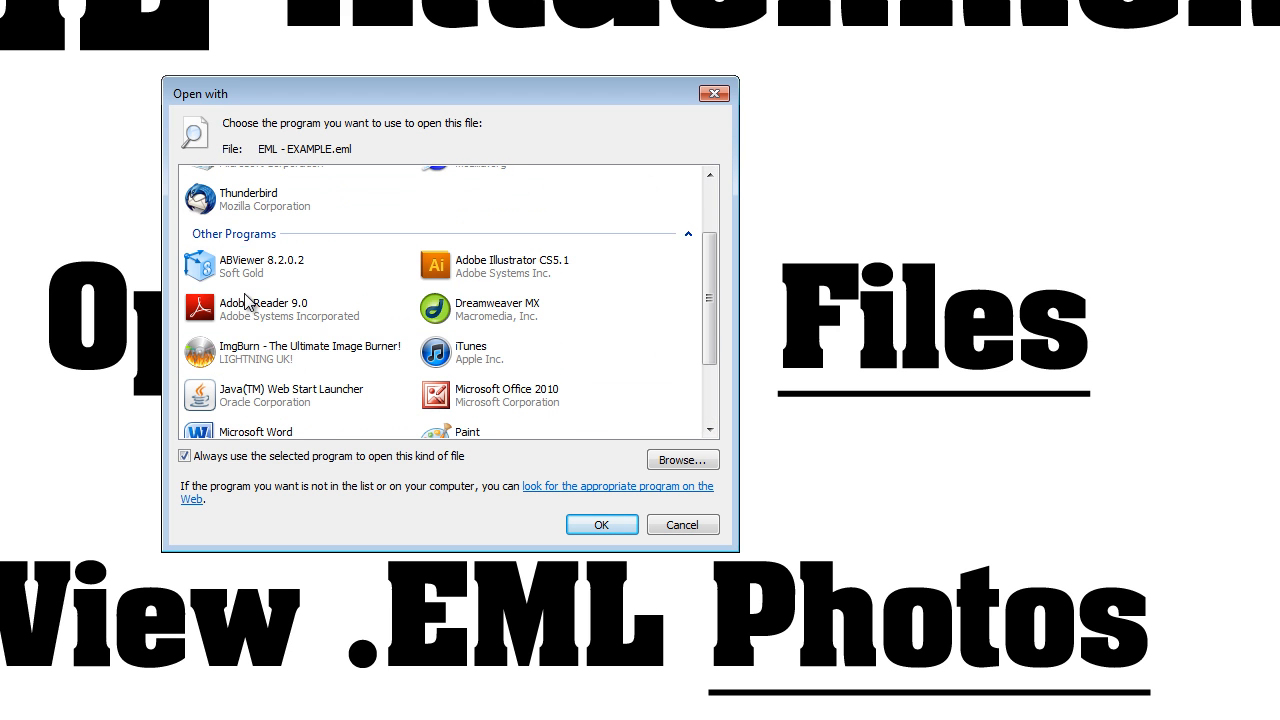
pyautogui.scroll(-3)
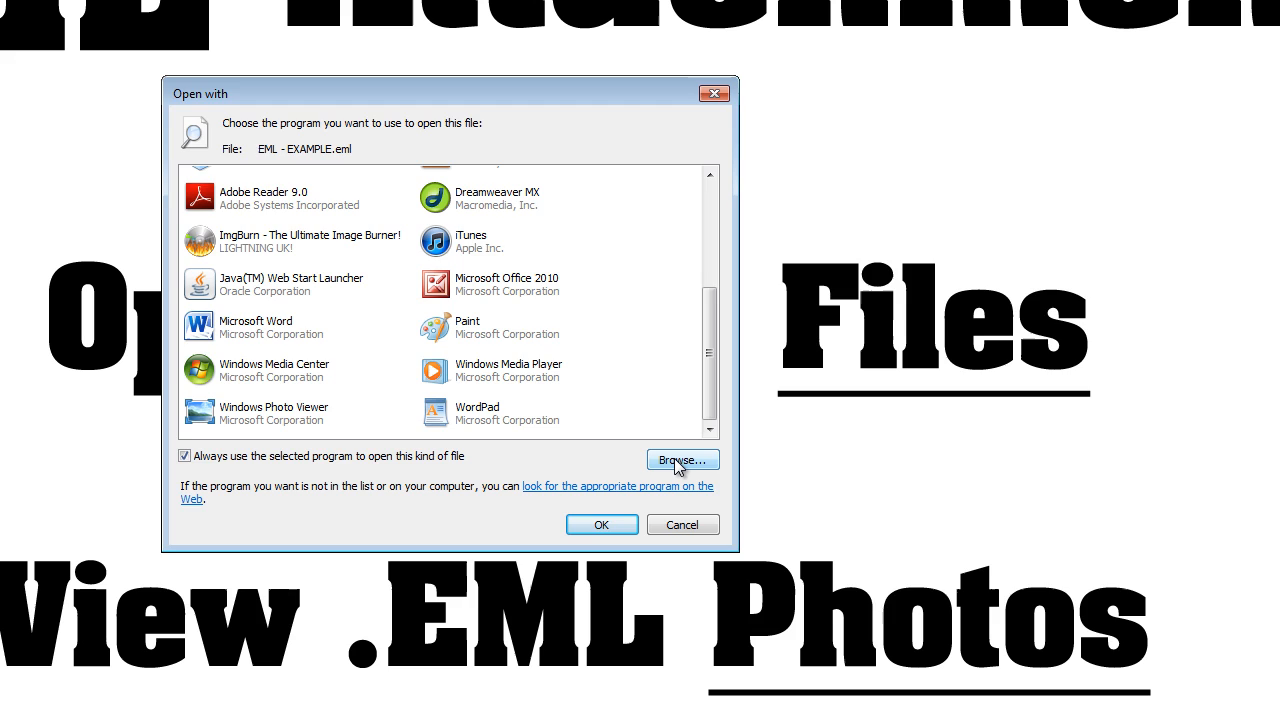
pyautogui.click(682, 459)
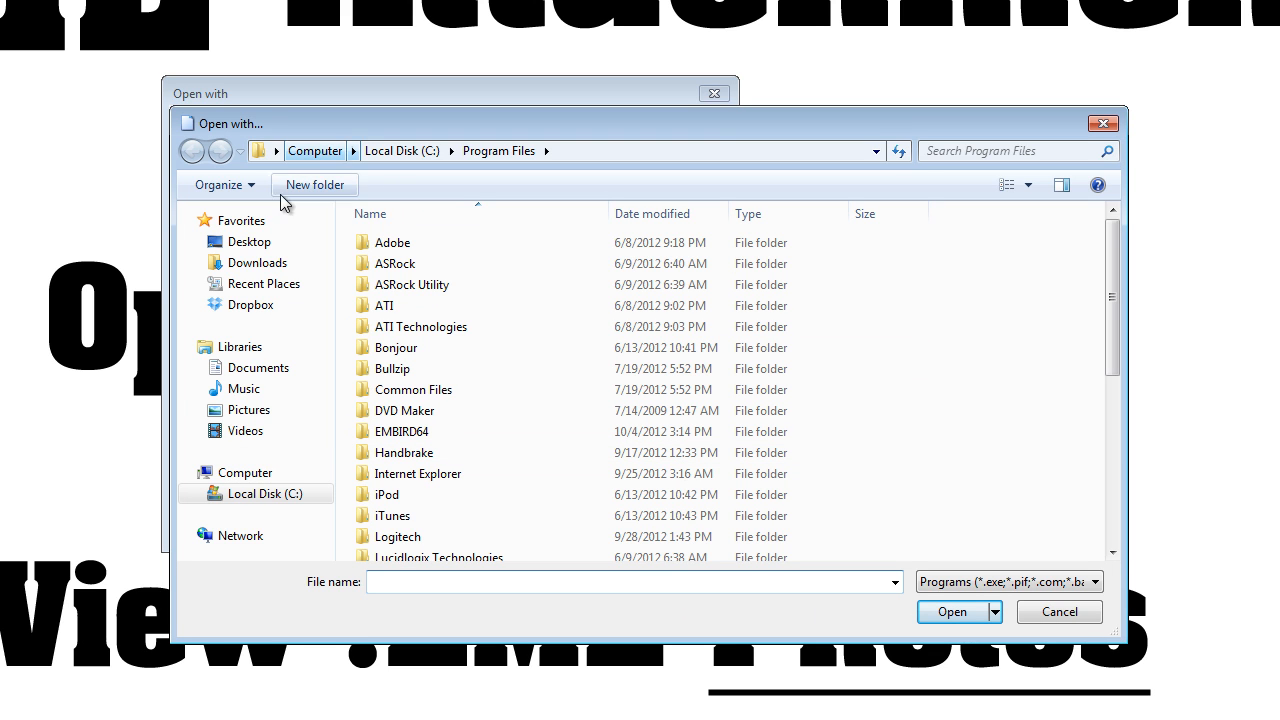
# Step: Select thunderbird.exe in C:\Program Files (x86)\Mozilla Thunderbird as the program
pyautogui.click(265, 493)
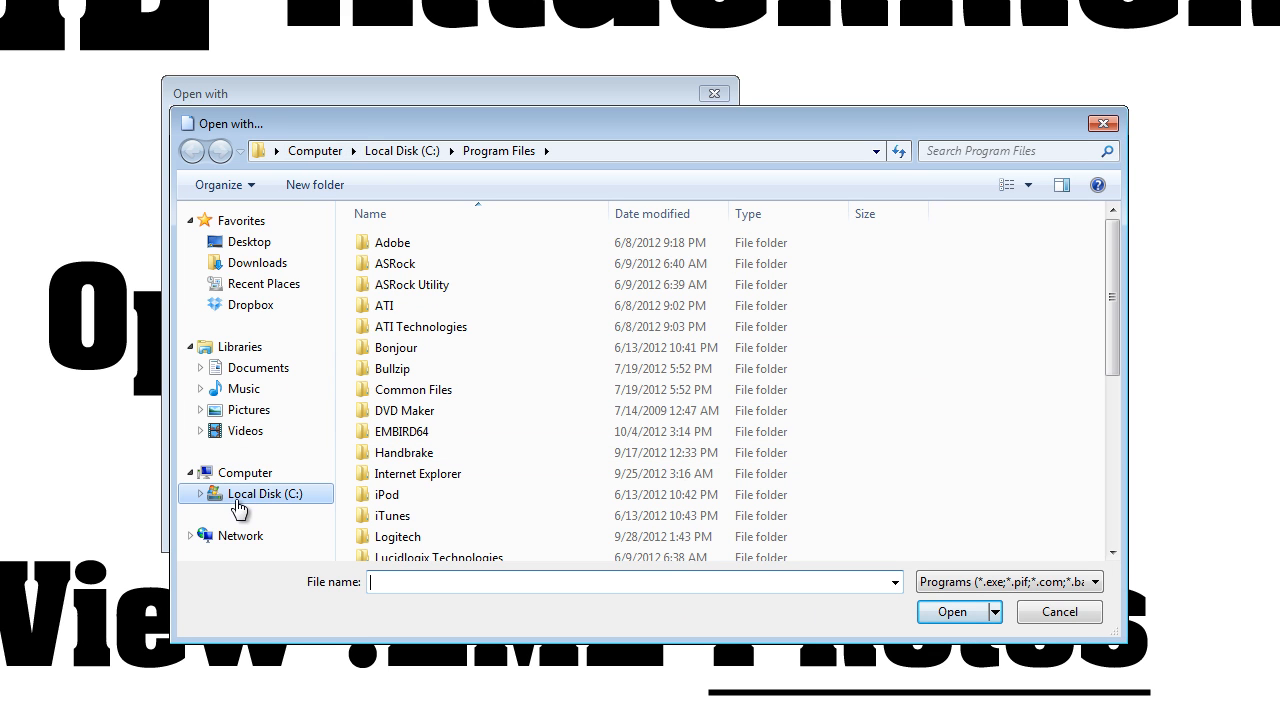
pyautogui.click(265, 493)
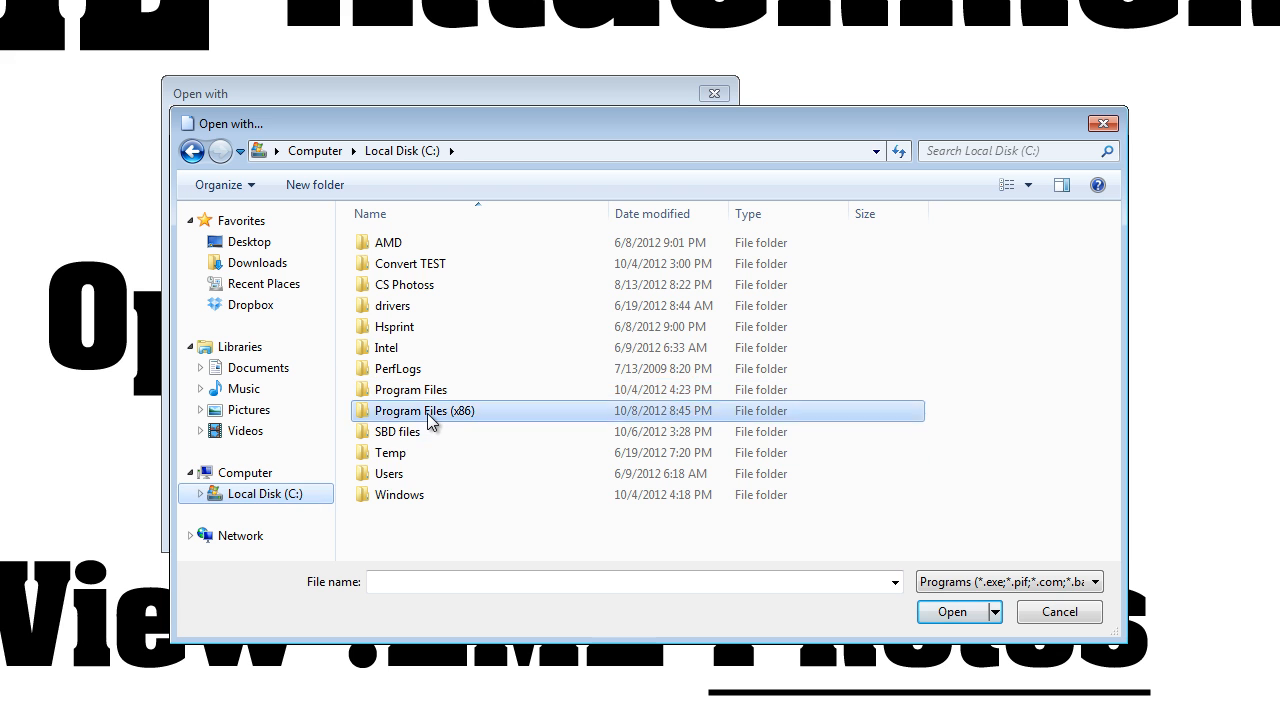
pyautogui.doubleClick(424, 410)
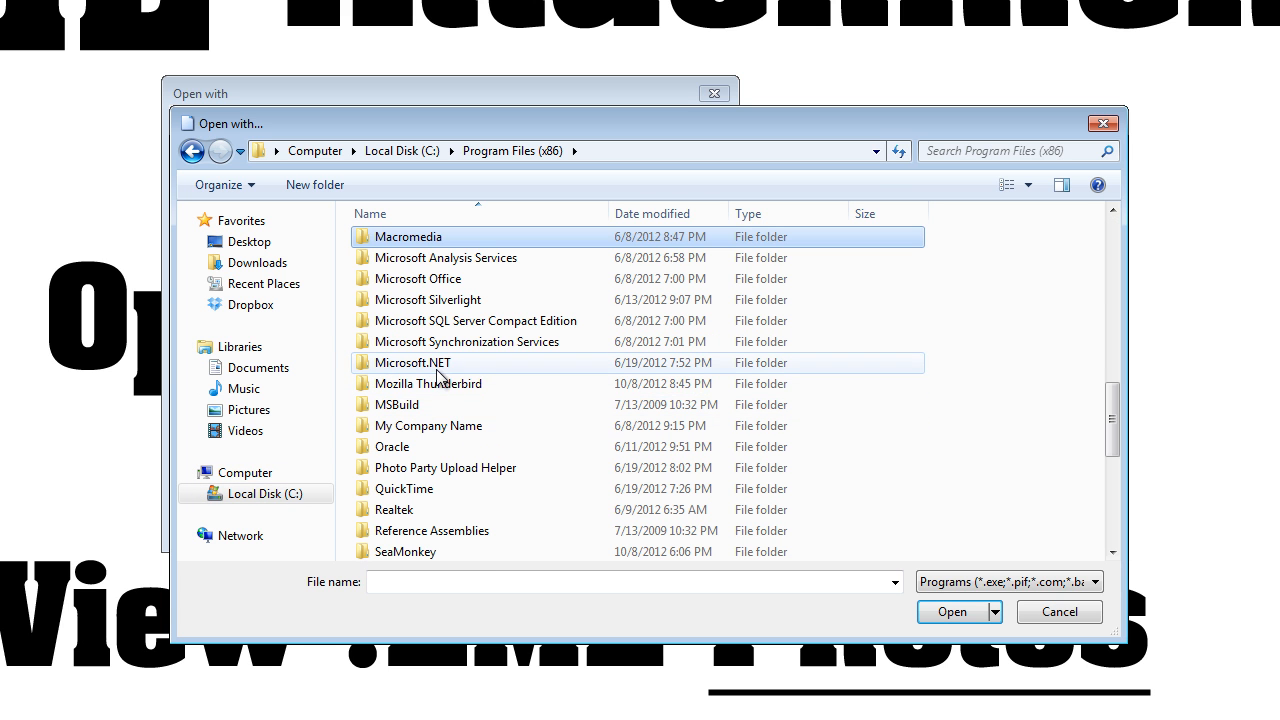
pyautogui.doubleClick(428, 383)
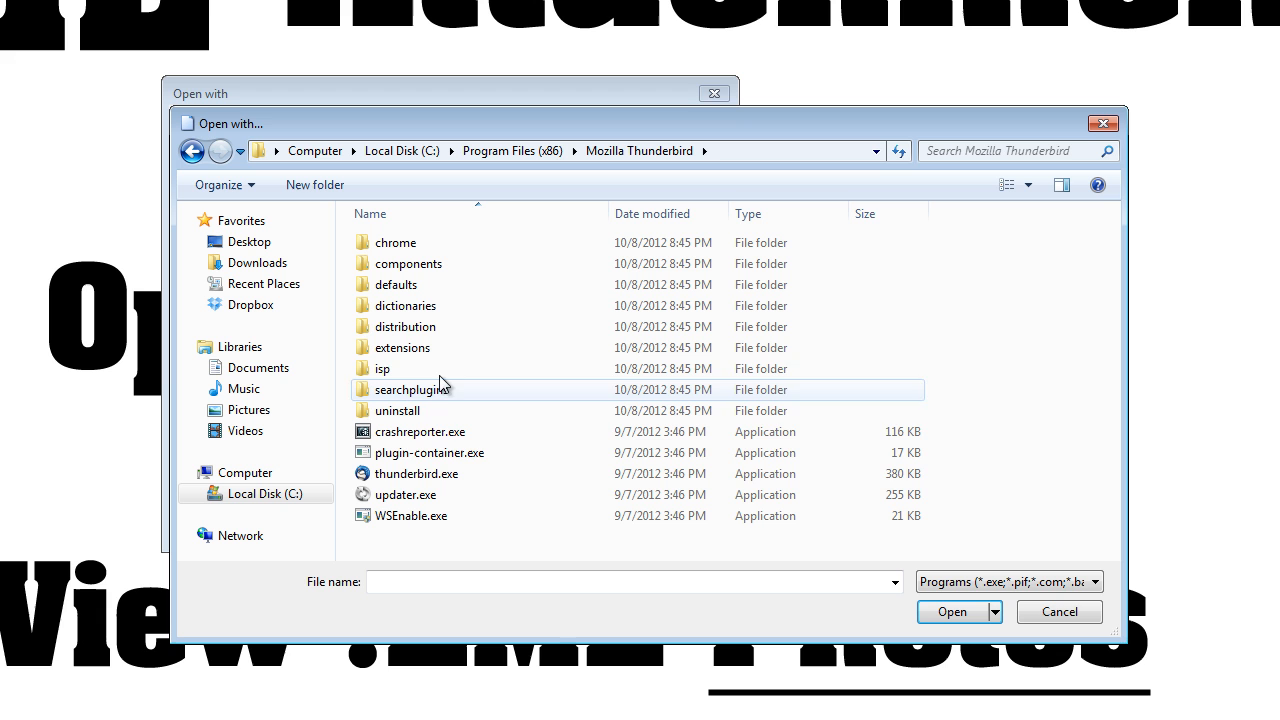
pyautogui.click(416, 473)
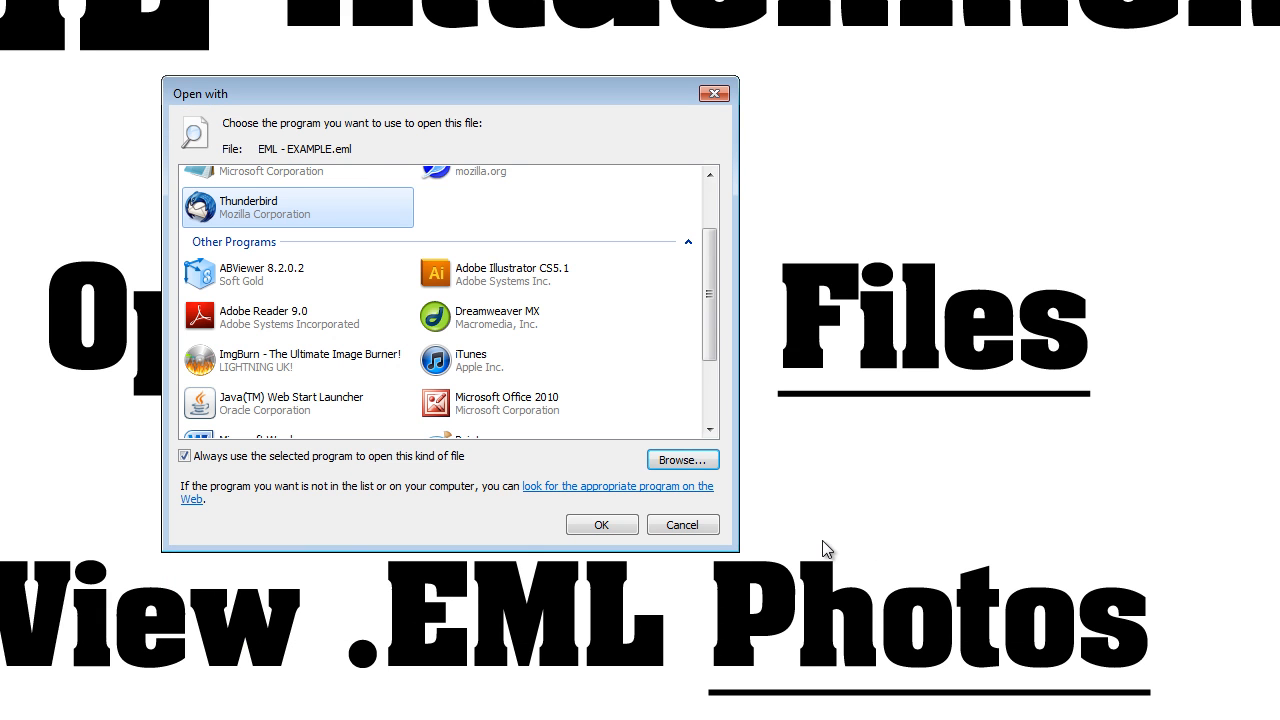
# Step: Confirm Thunderbird as the default for EML files, opening the email in Thunderbird
pyautogui.scroll(3)
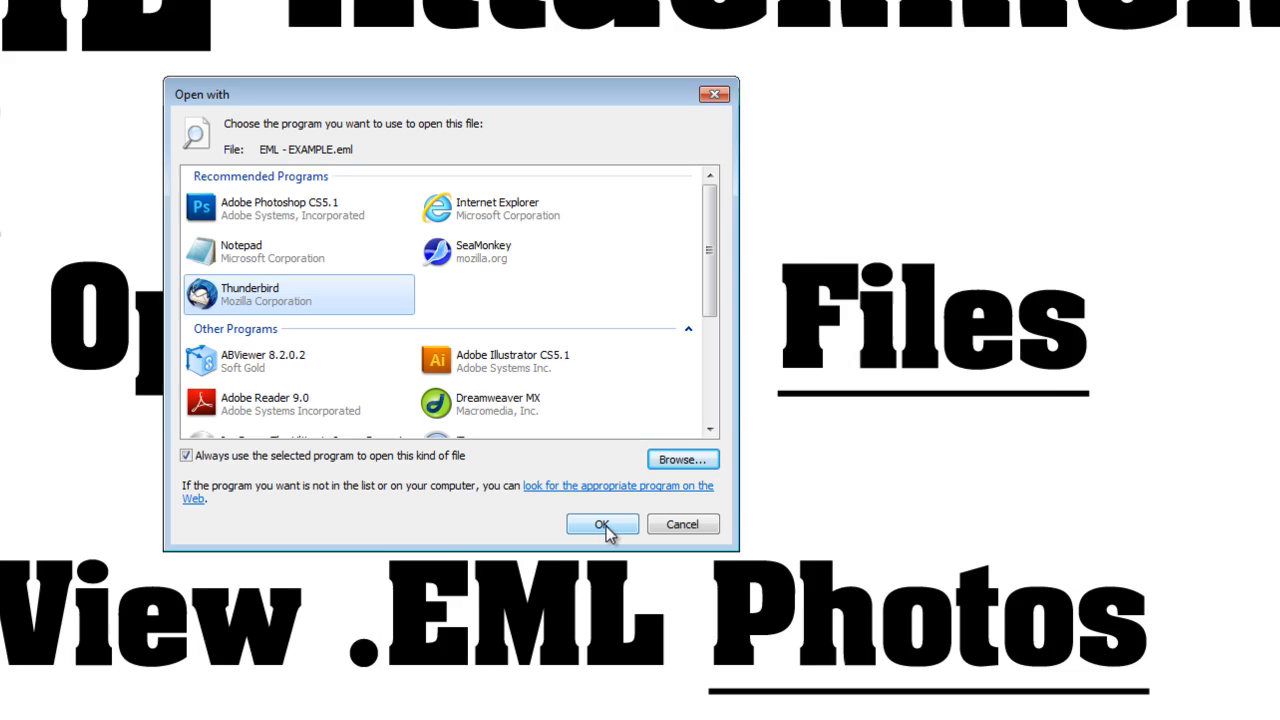
pyautogui.click(602, 524)
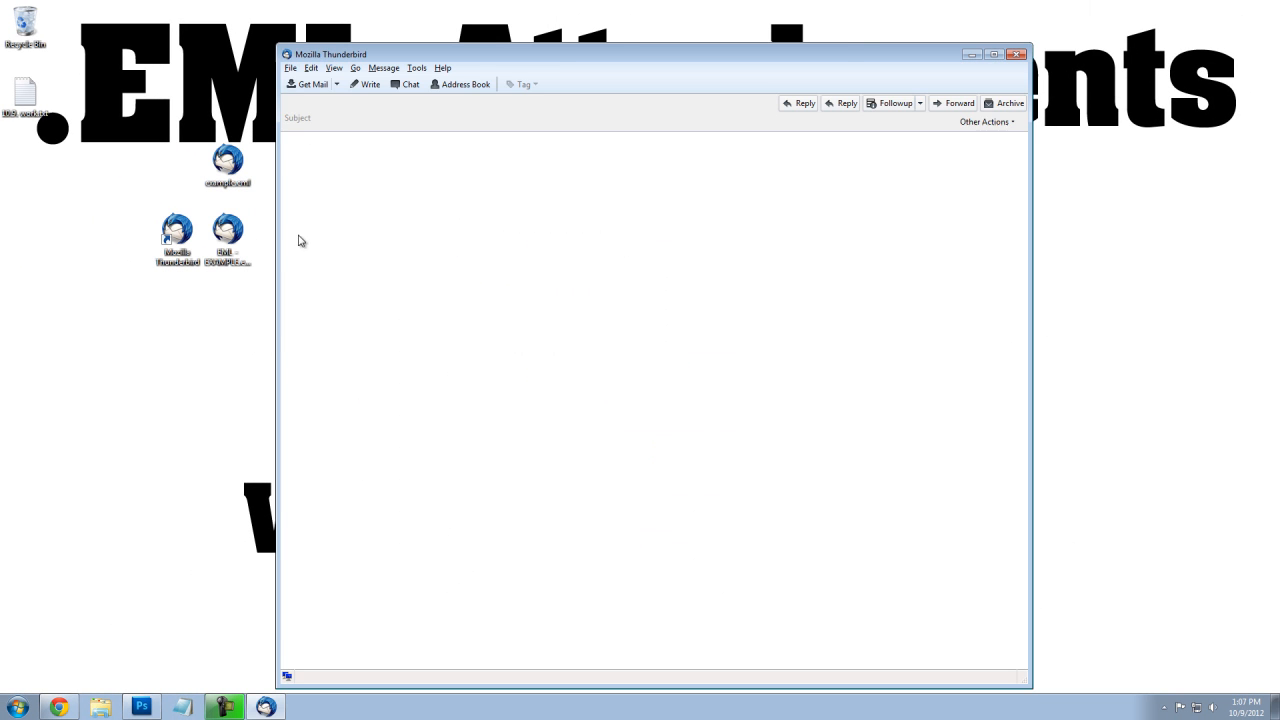